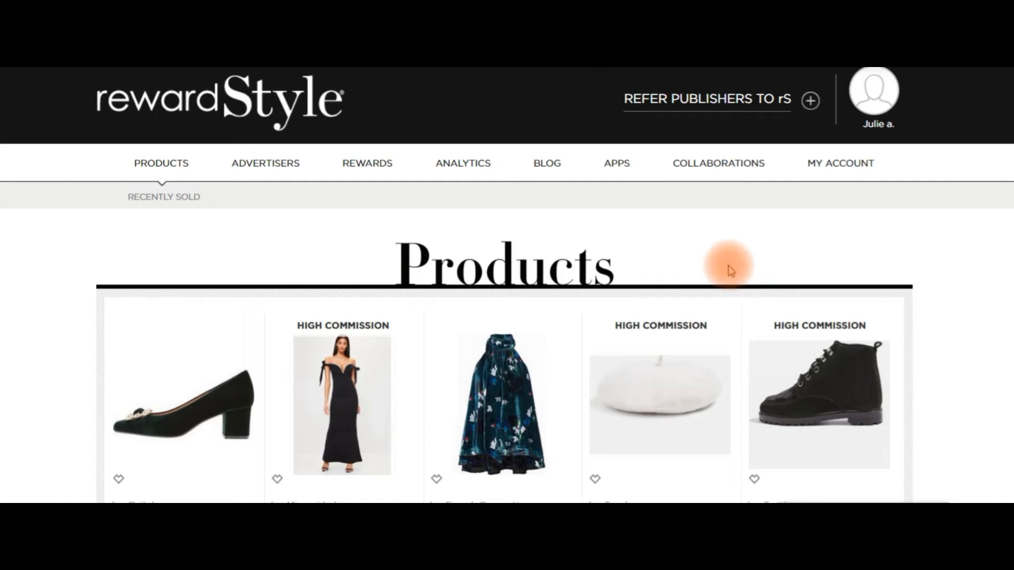
pyautogui.moveTo(707, 229)
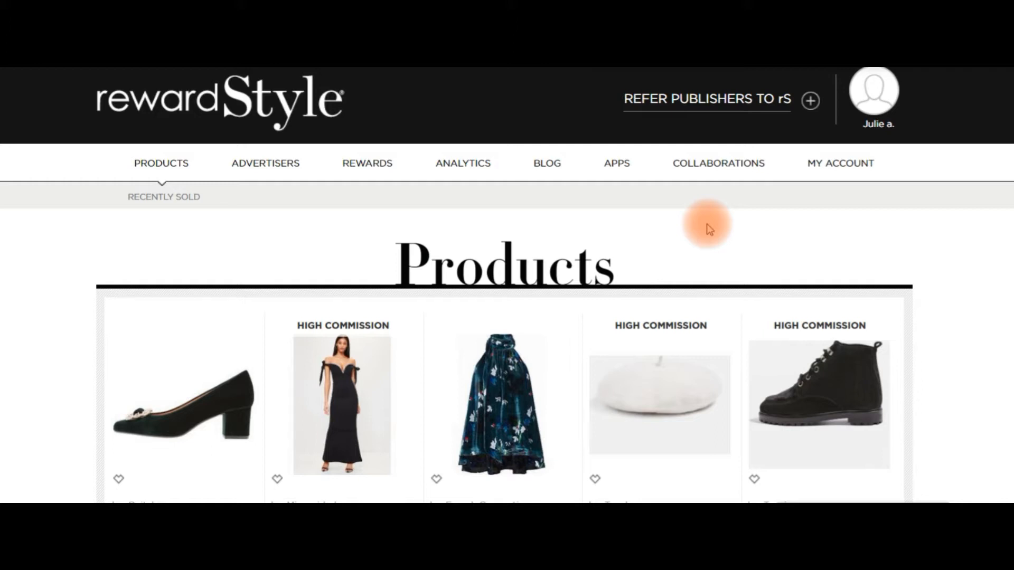
pyautogui.moveTo(689, 213)
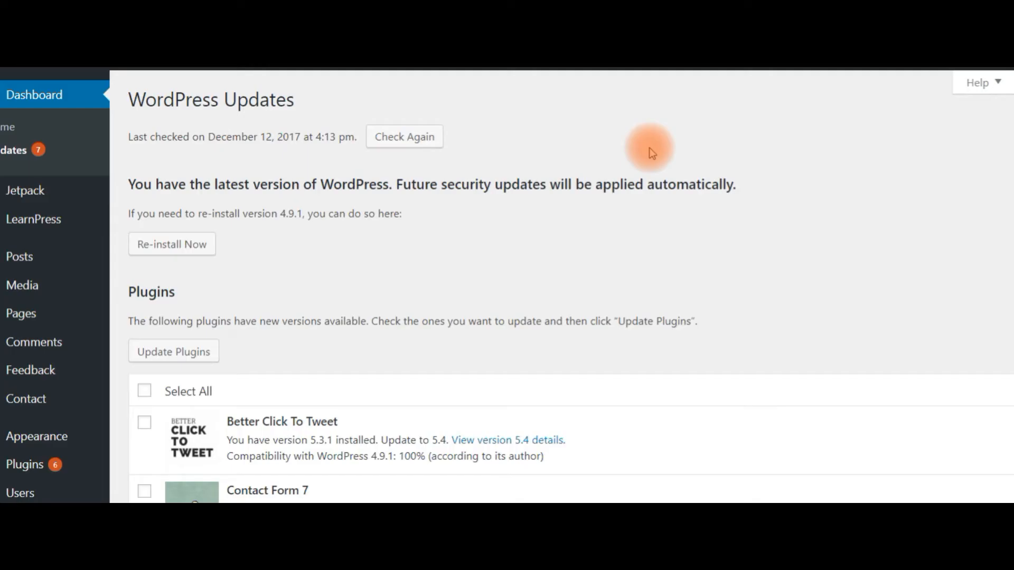
pyautogui.moveTo(22, 284)
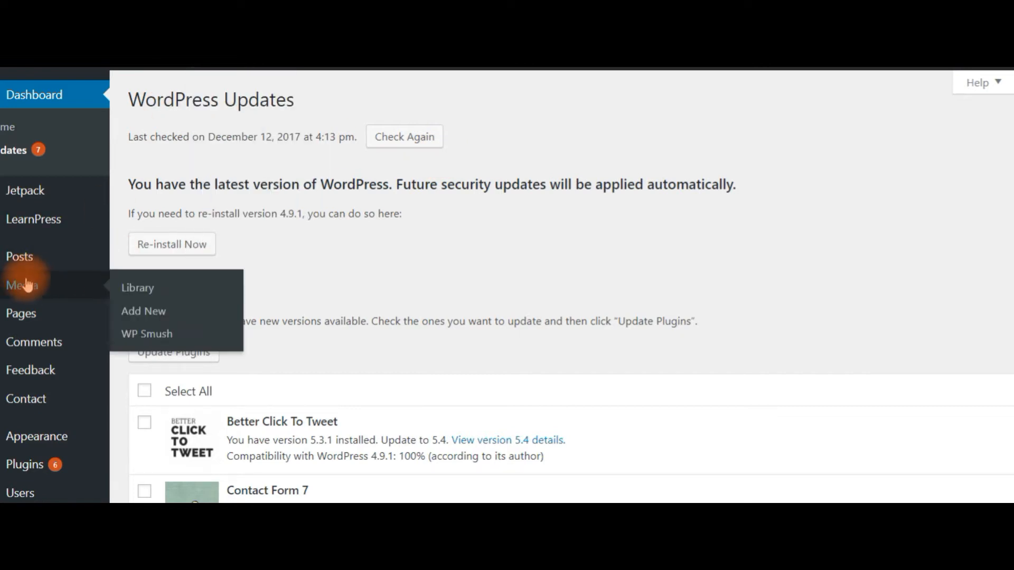
pyautogui.moveTo(21, 313)
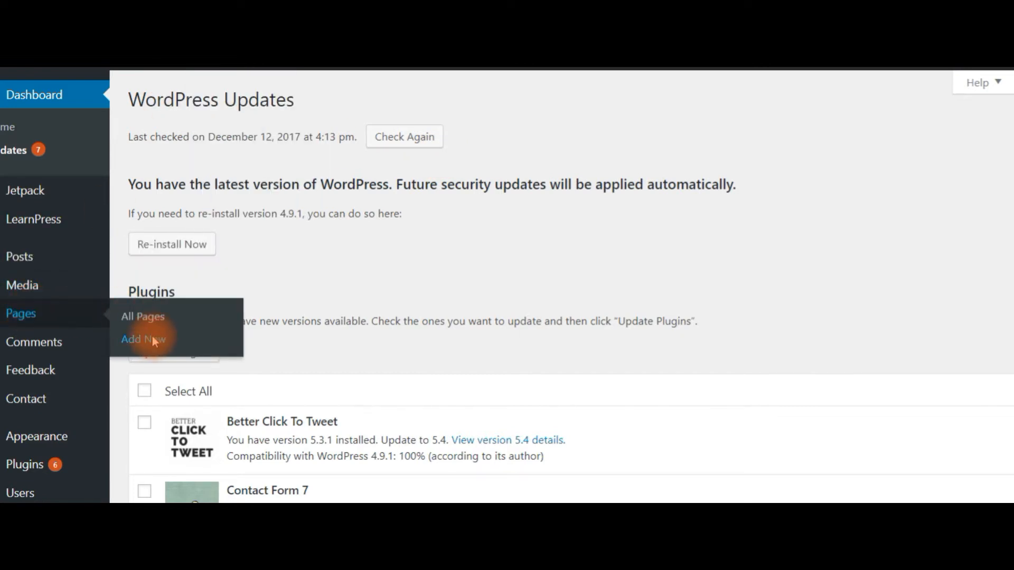
# Start a new WordPress page titled 'Shop My Instagram'
pyautogui.click(143, 339)
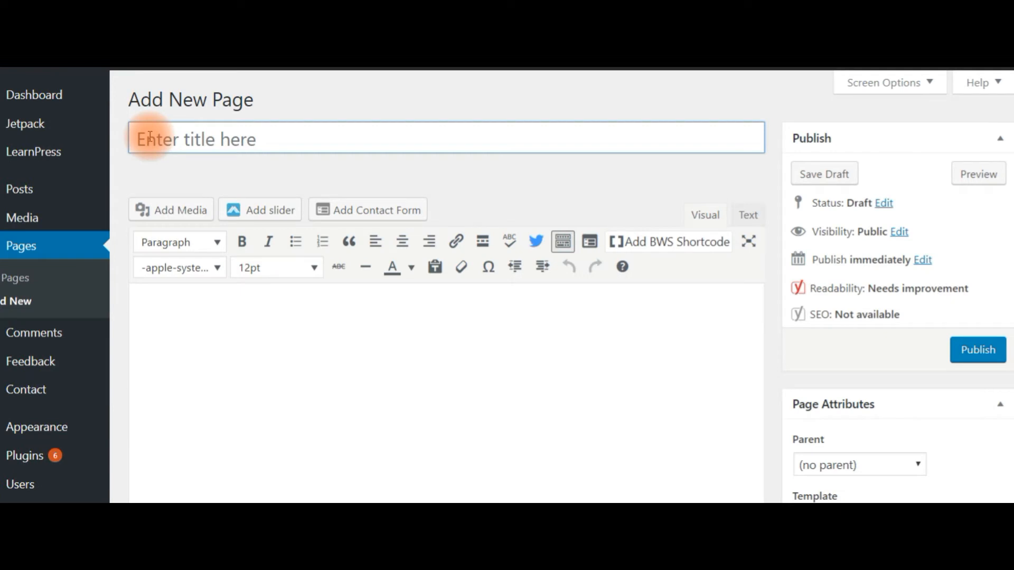
pyautogui.write('Shh')
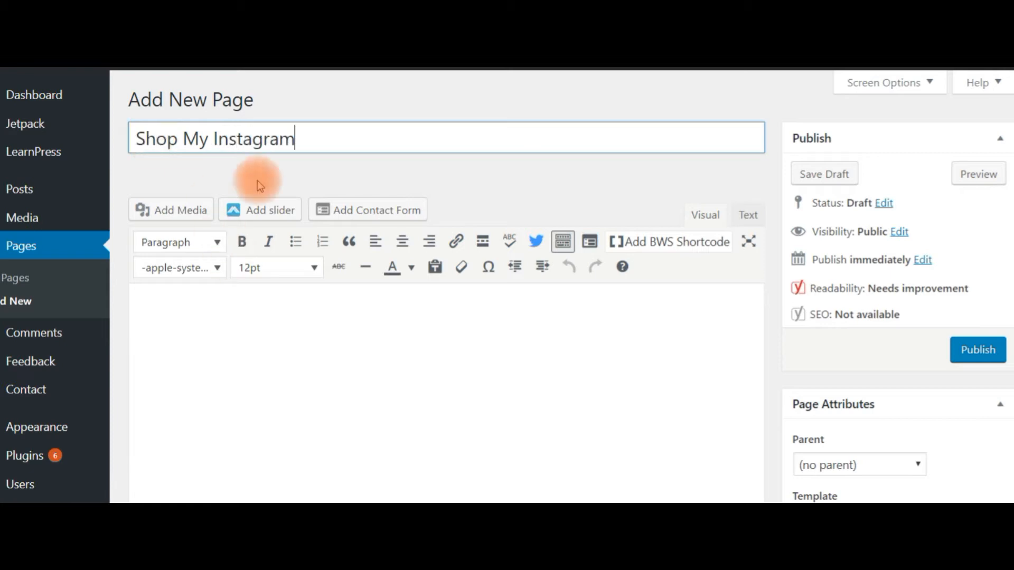
pyautogui.click(229, 314)
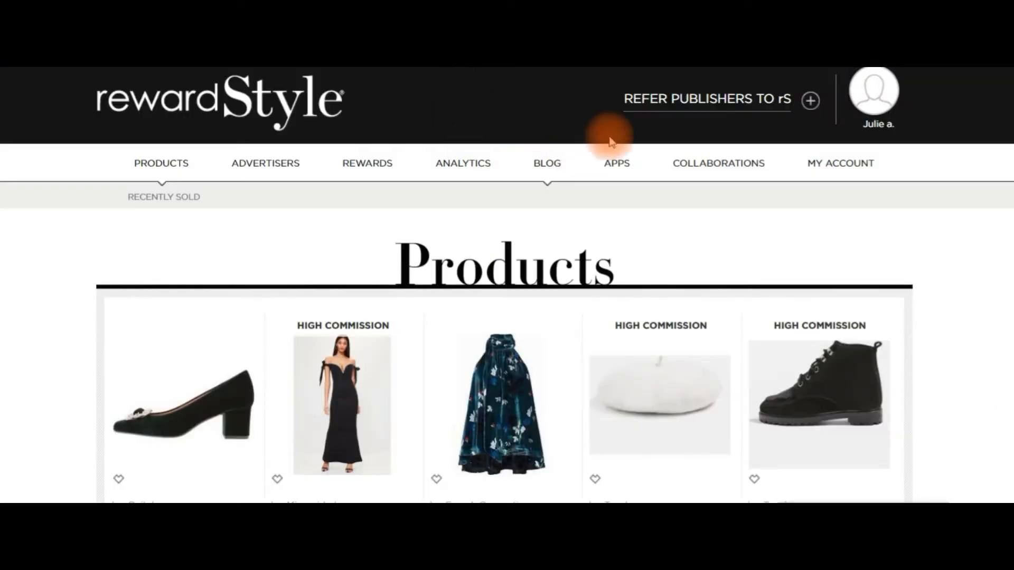
# Bring up the LIKEtoKNOW.it widget builder from the rewardStyle Apps list
pyautogui.click(616, 163)
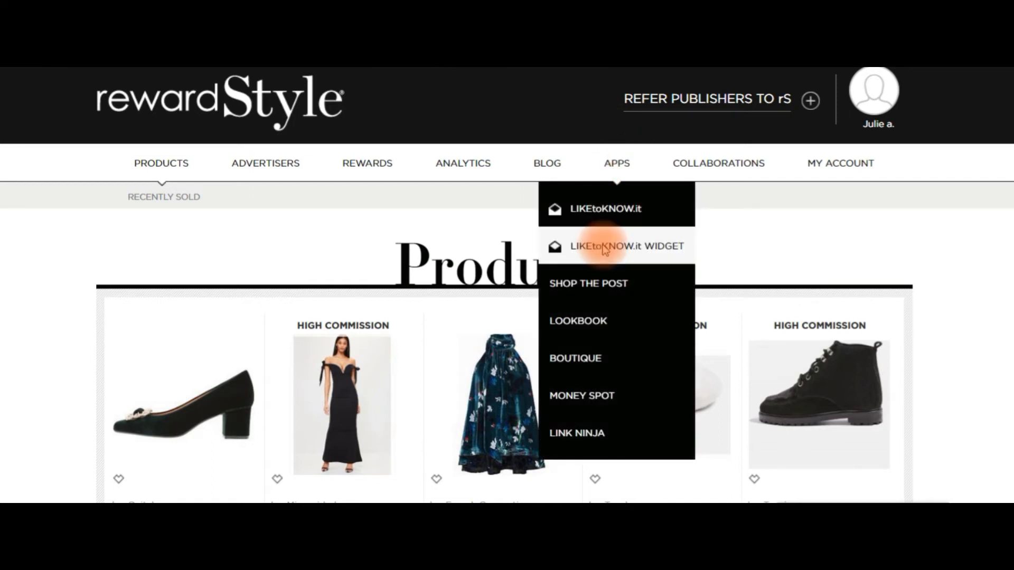
pyautogui.click(626, 246)
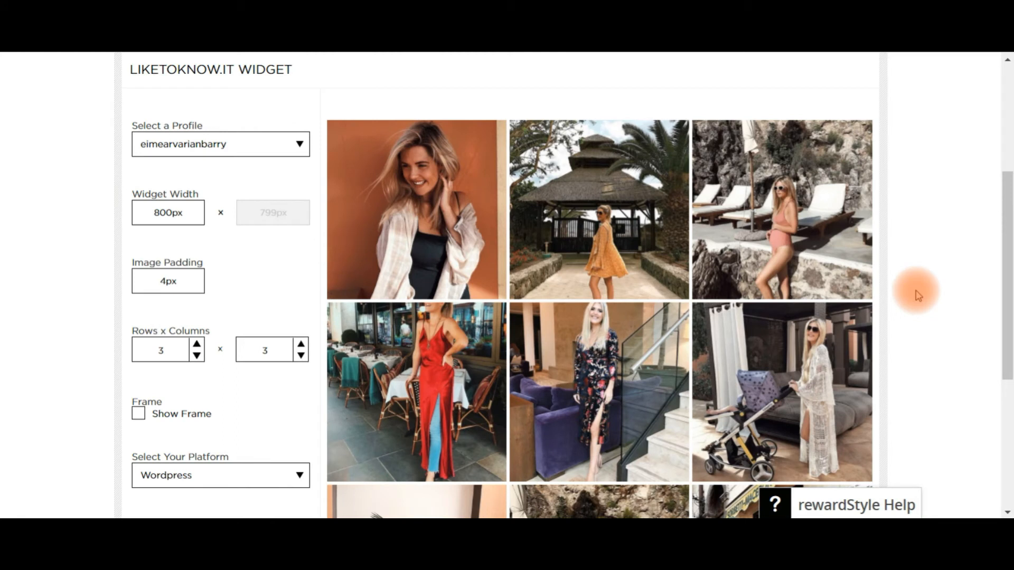
pyautogui.moveTo(212, 259)
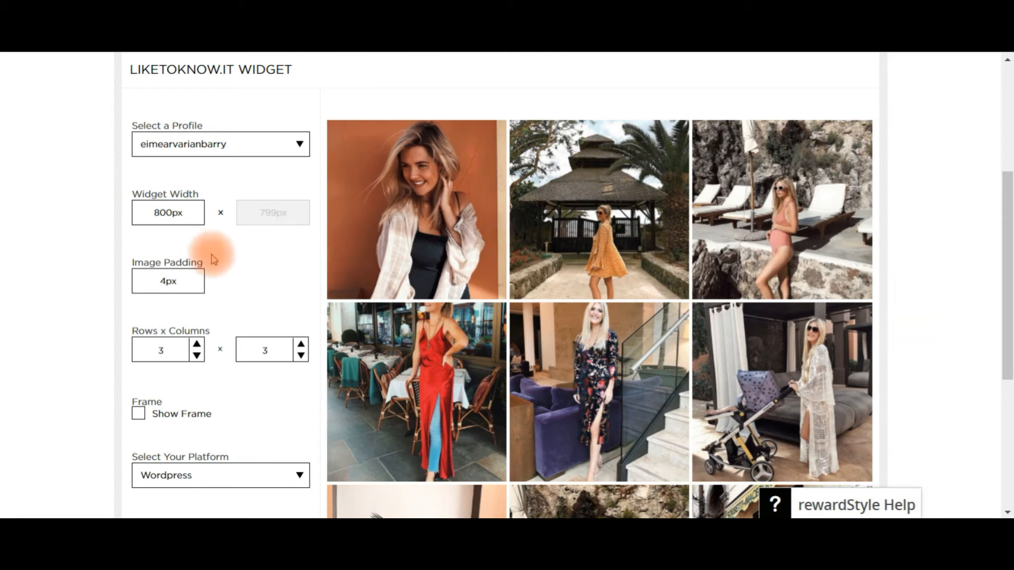
pyautogui.moveTo(156, 144)
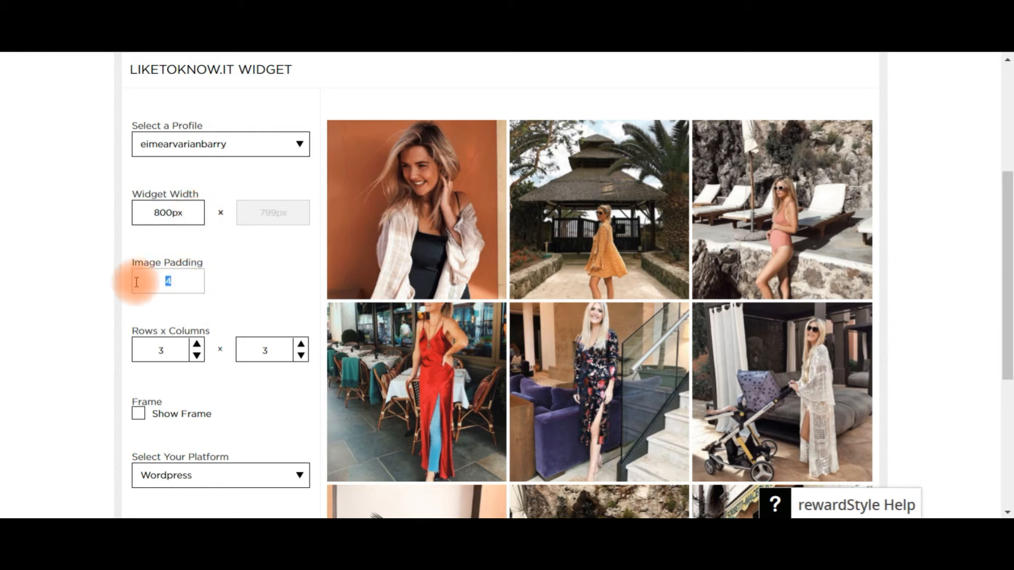
# Give the widget 10px image padding, 4 rows and 3 columns, leaving Show Frame off
pyautogui.write('10px')
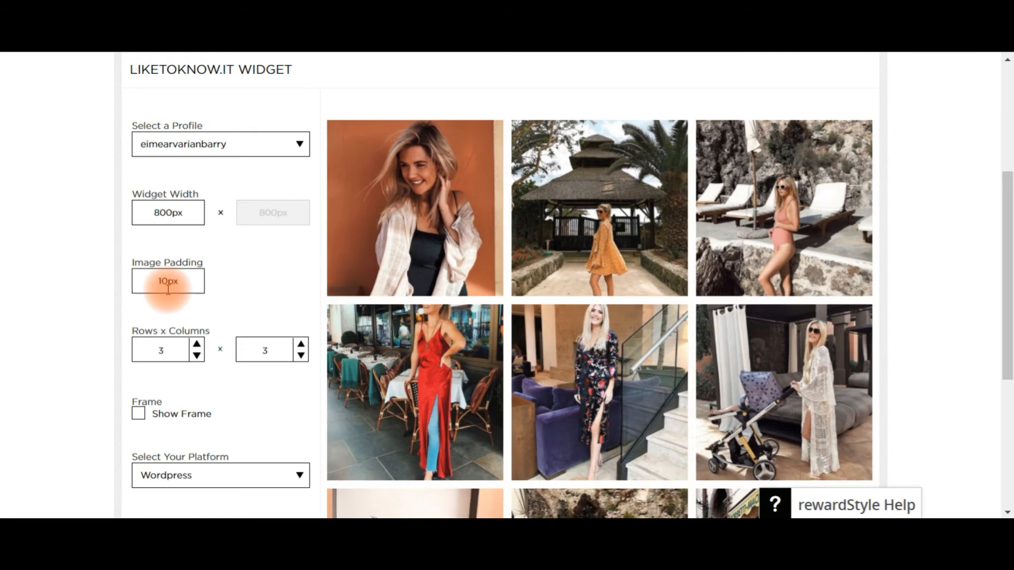
pyautogui.click(197, 344)
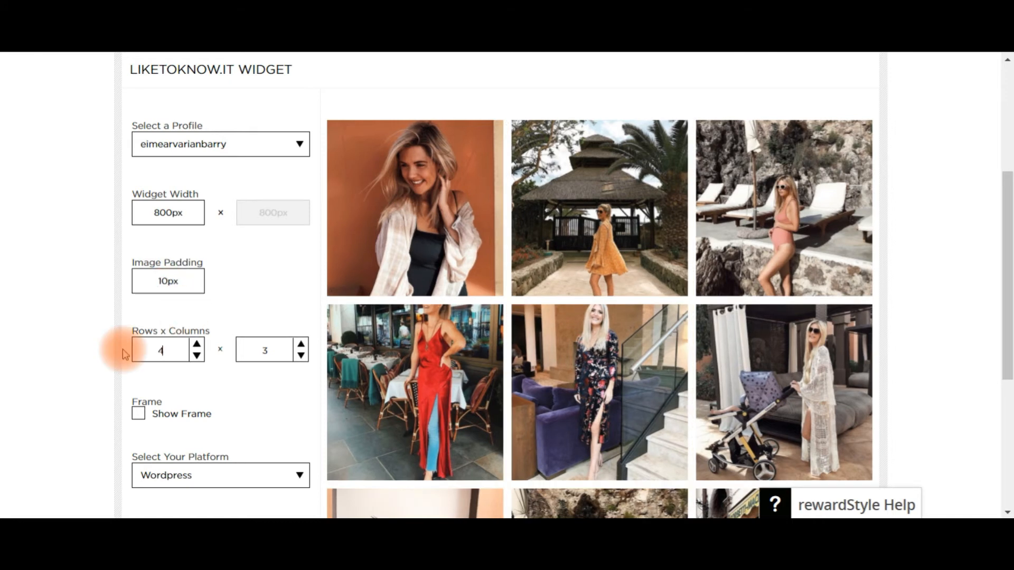
pyautogui.click(301, 345)
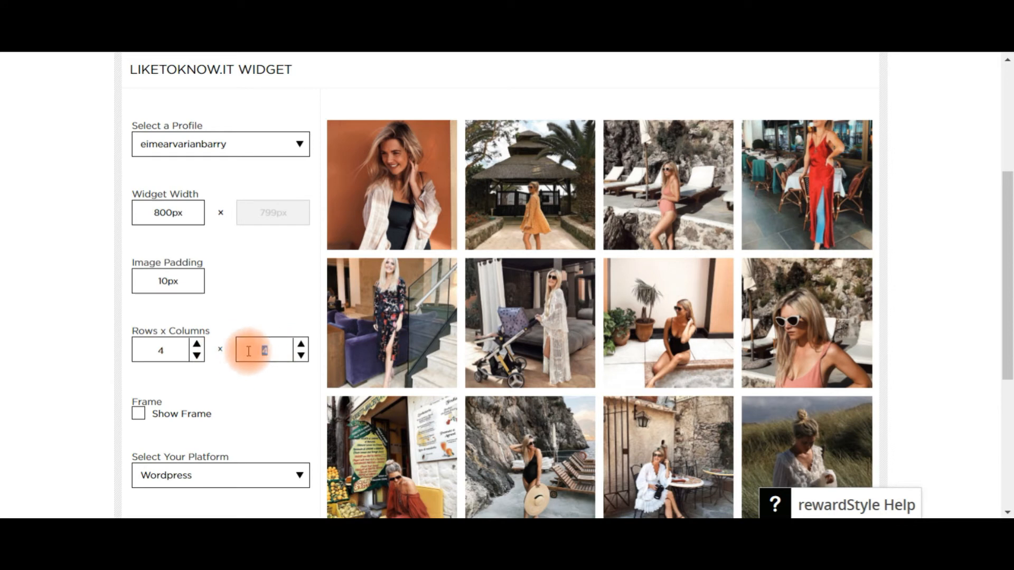
pyautogui.write('3')
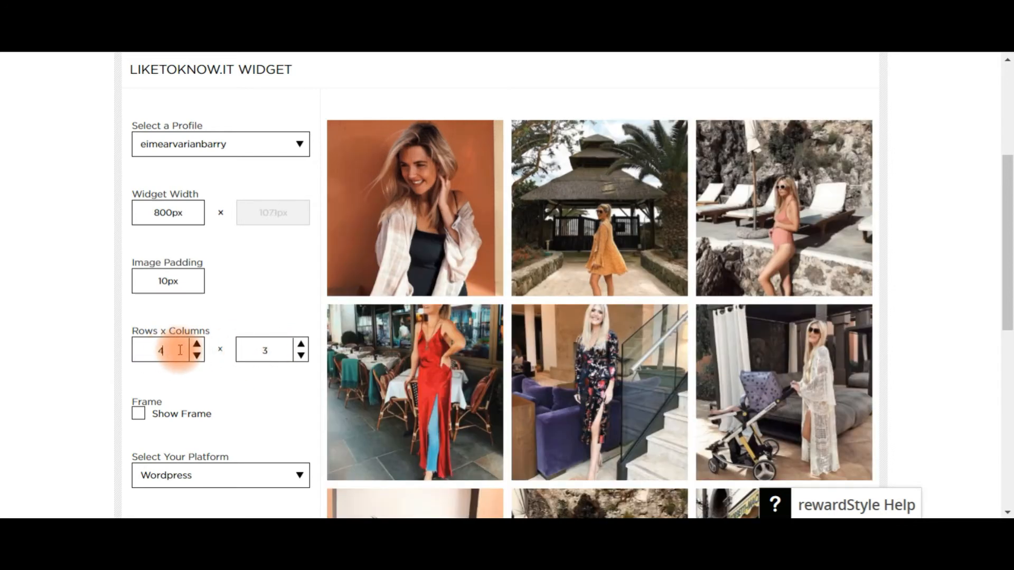
pyautogui.moveTo(275, 398)
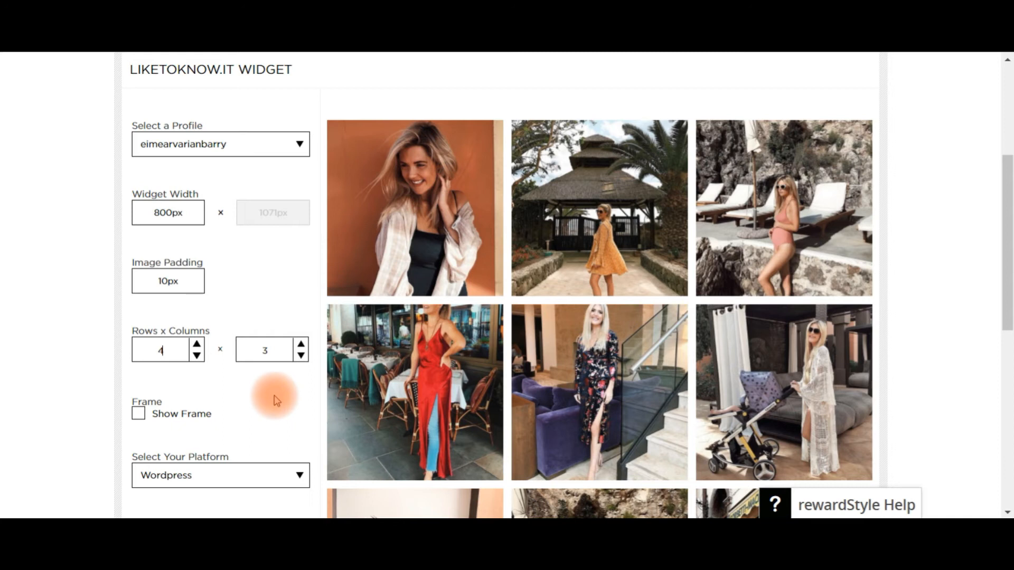
pyautogui.click(137, 414)
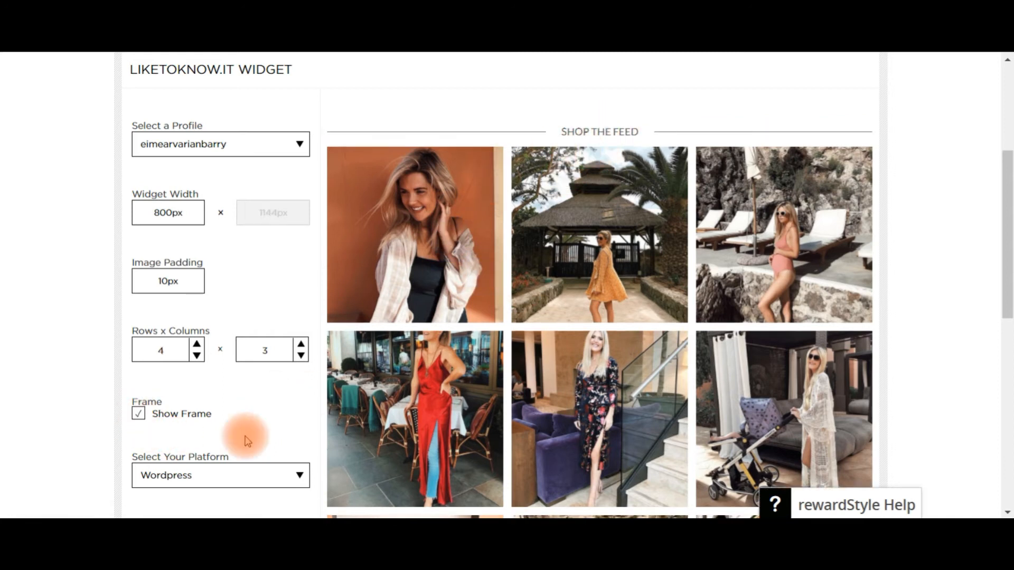
pyautogui.click(138, 414)
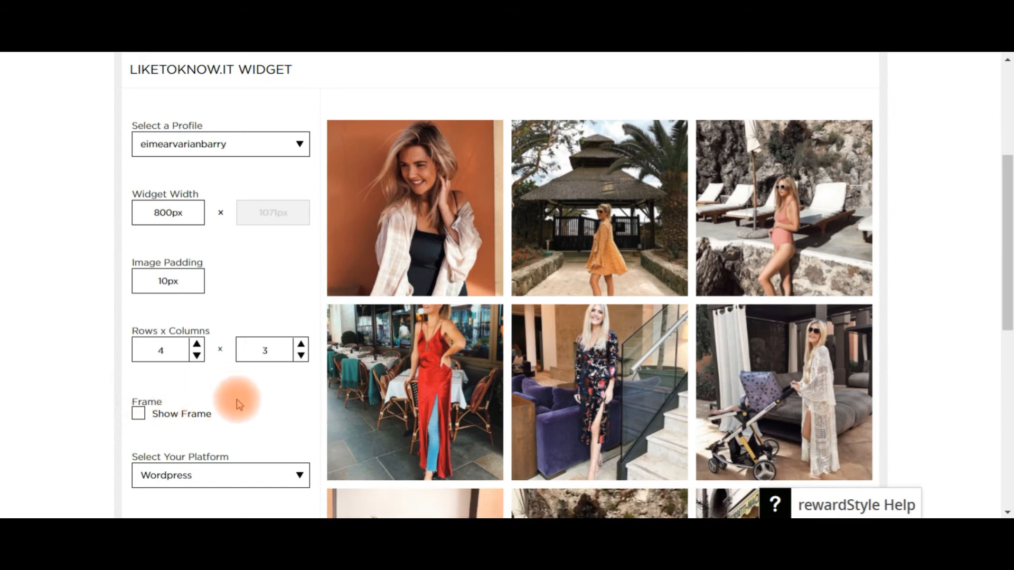
pyautogui.scroll(-3)
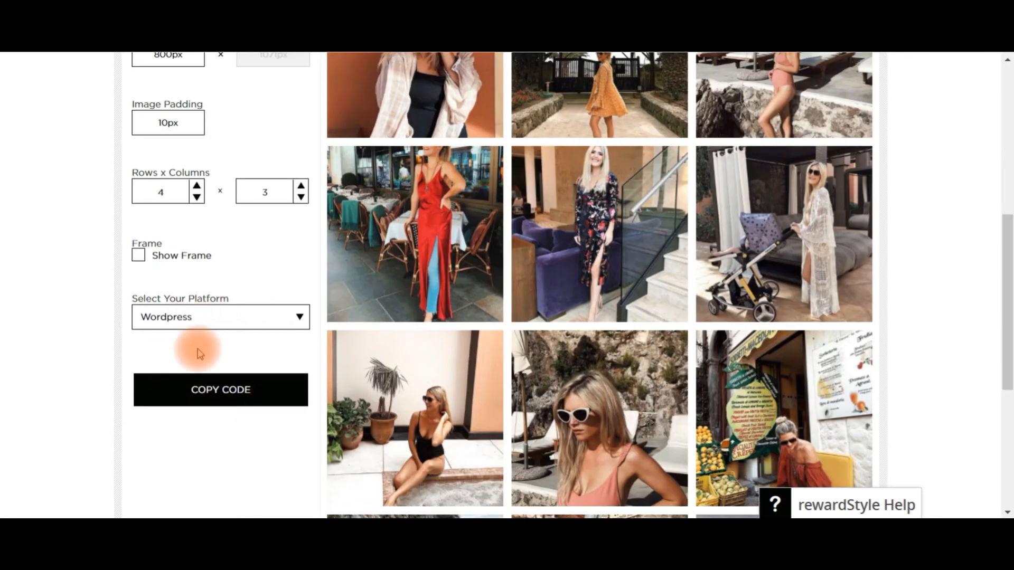
# Copy the generated WordPress shortcode and return to the Shop My Instagram page
pyautogui.click(219, 390)
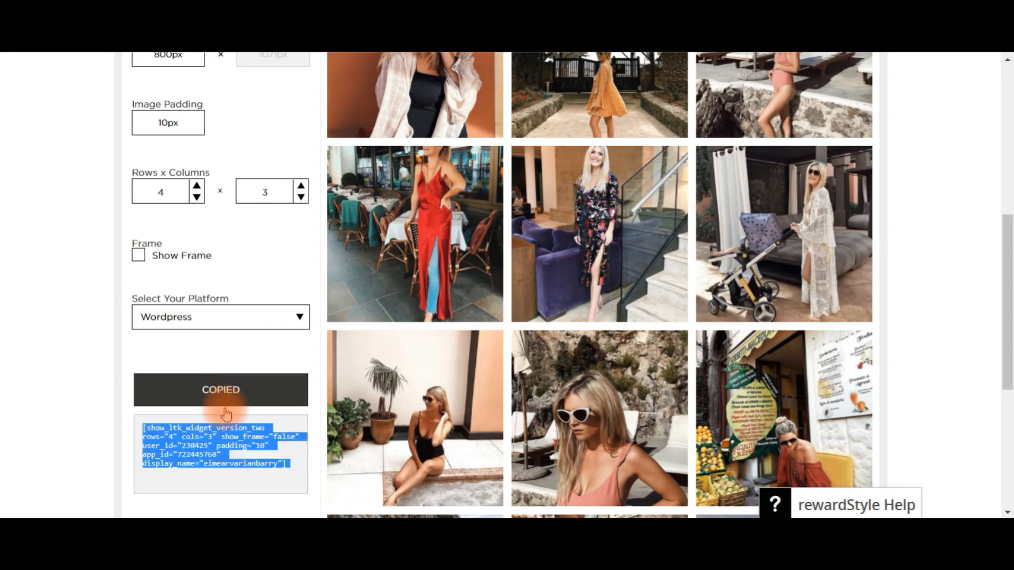
pyautogui.moveTo(191, 356)
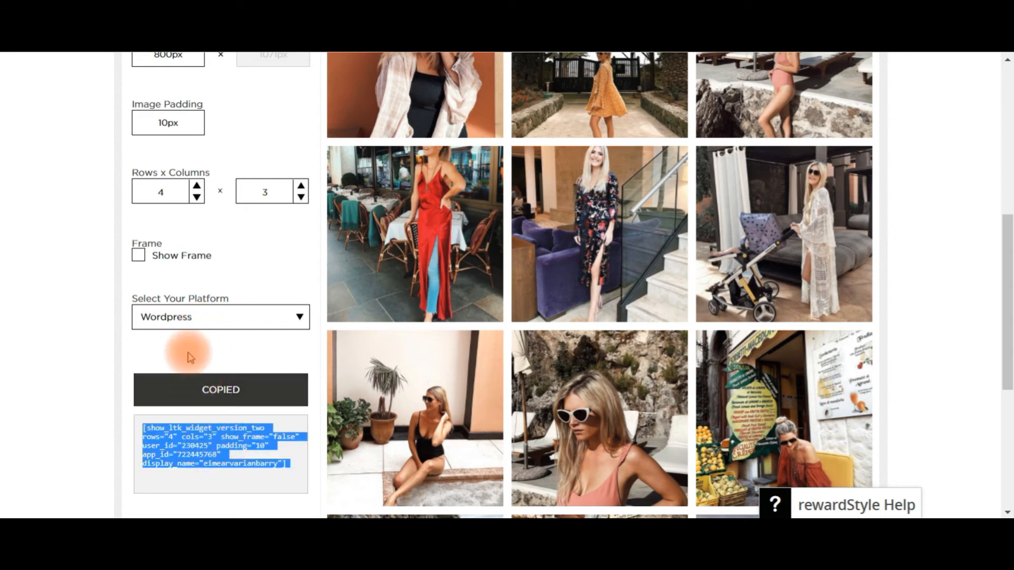
pyautogui.click(219, 316)
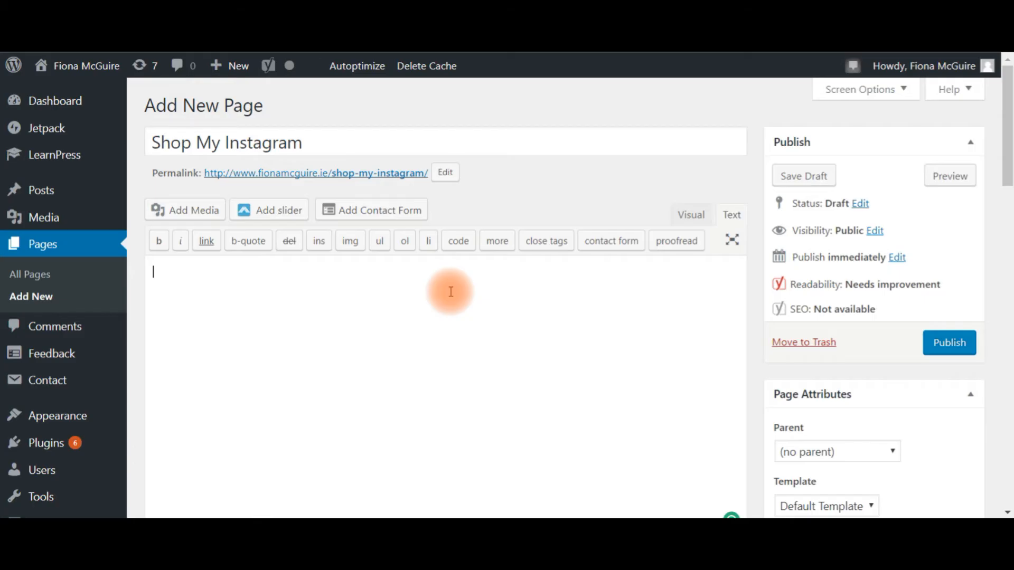
pyautogui.moveTo(414, 304)
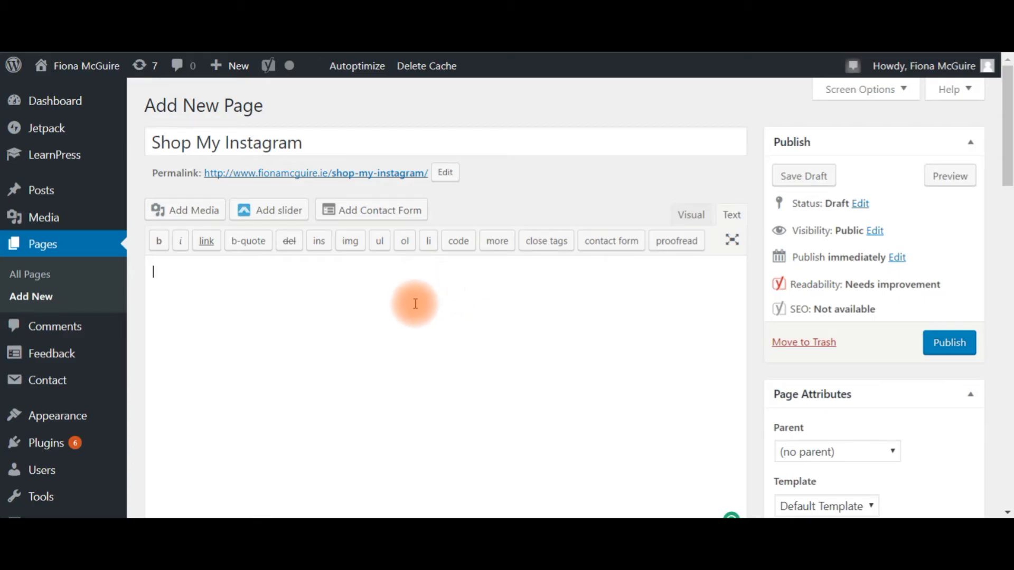
# Paste the shortcode into the page body and center-align it in the Visual editor
pyautogui.press('ctrl+v')
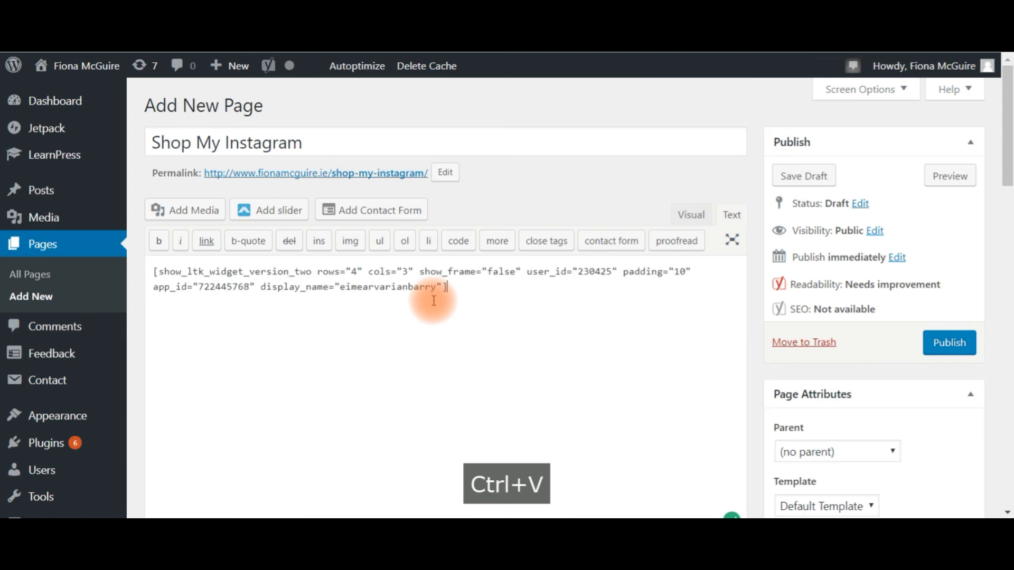
pyautogui.press('ctrl+a')
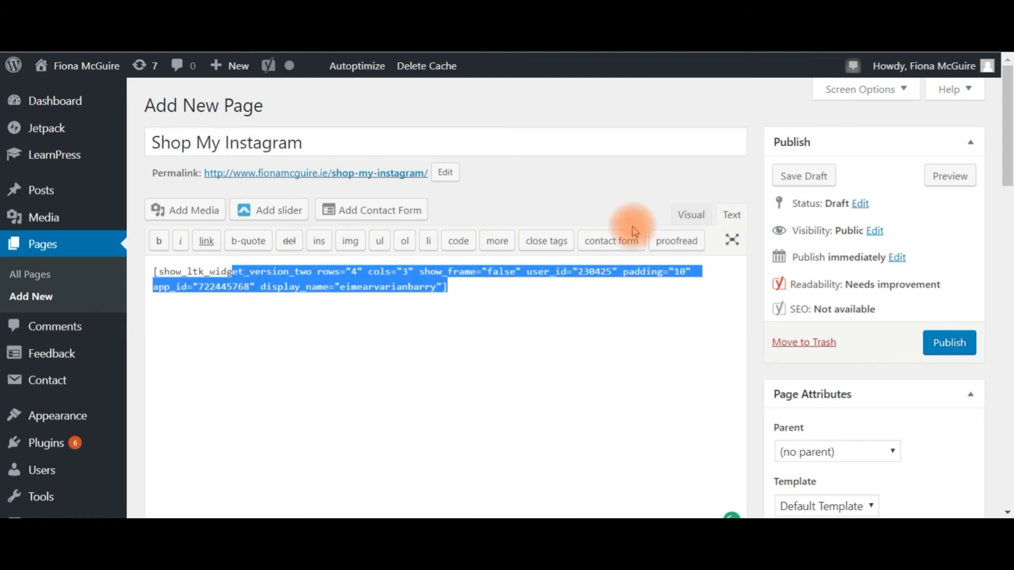
pyautogui.click(690, 215)
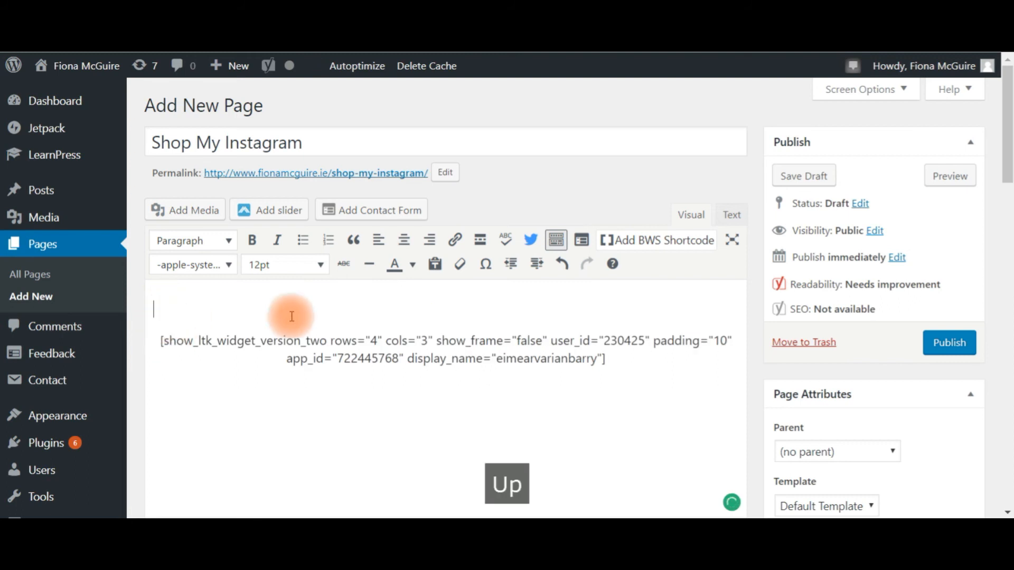
pyautogui.moveTo(428, 239)
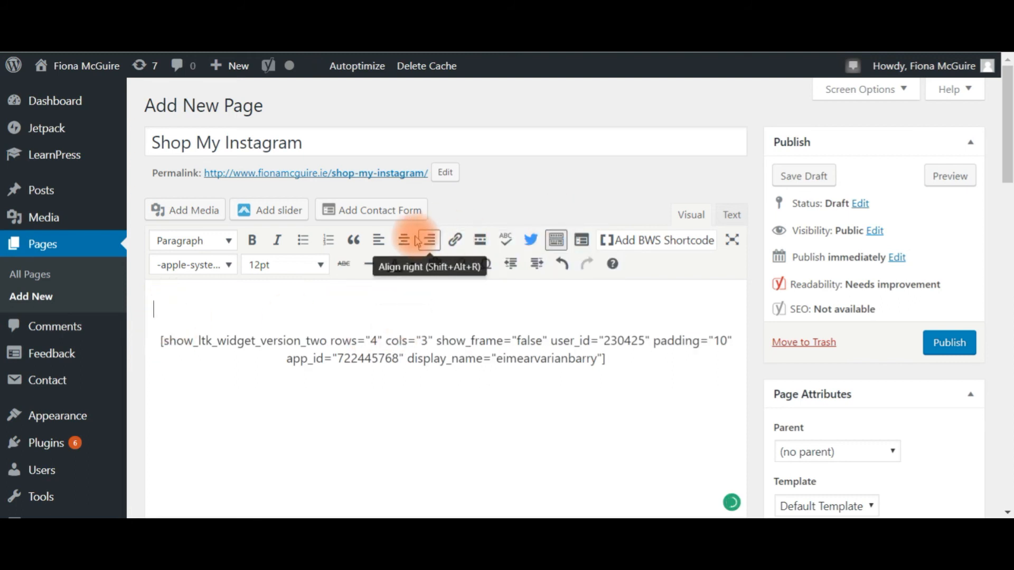
pyautogui.click(403, 240)
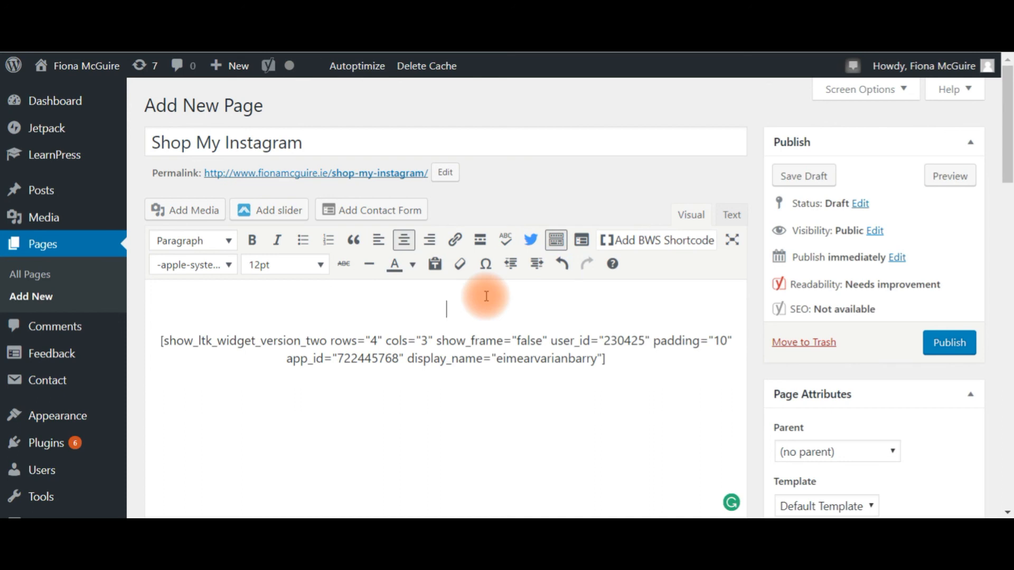